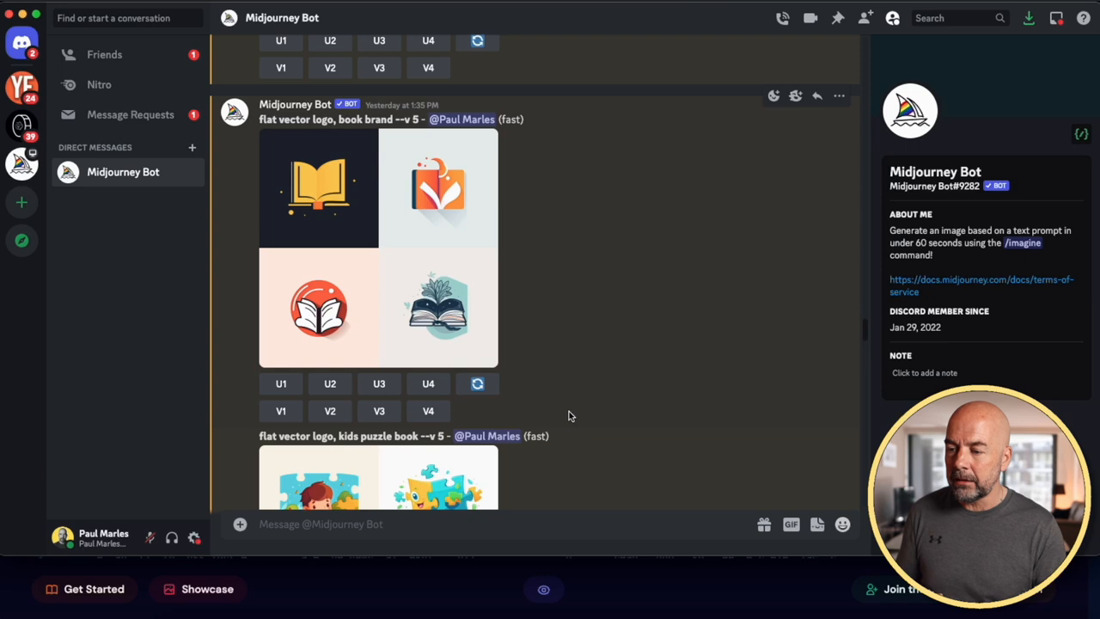
Preview the flat book logo grid at full size, then scroll through more generated logo grids.
{"action": "left_click", "coordinate": [378, 249]}
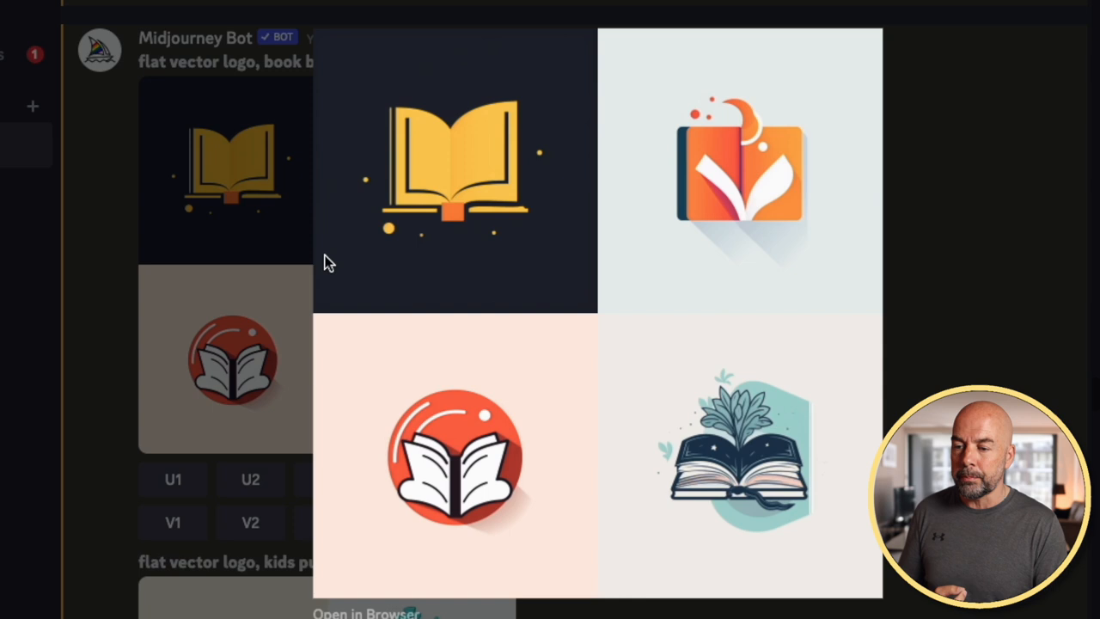
{"action": "mouse_move", "coordinate": [921, 326]}
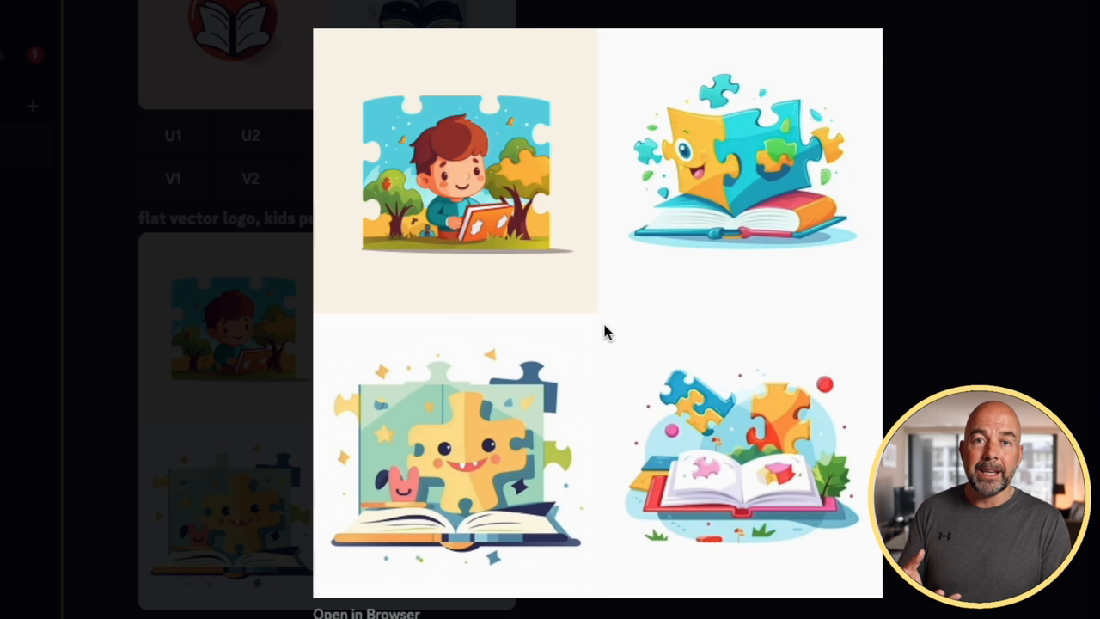
{"action": "left_click", "coordinate": [604, 332]}
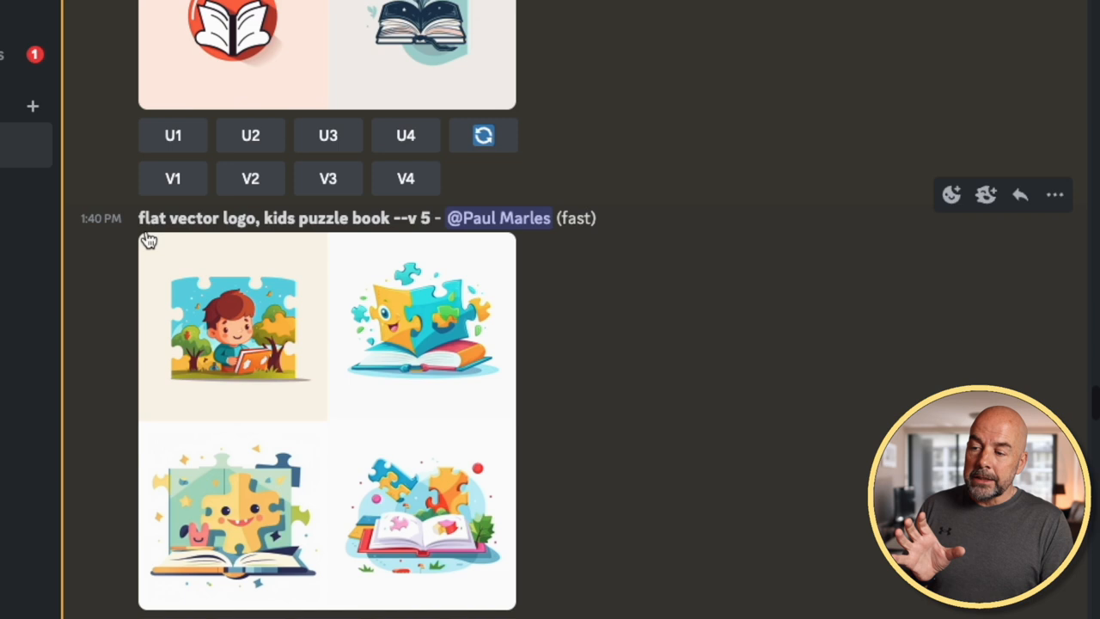
{"action": "mouse_move", "coordinate": [230, 223]}
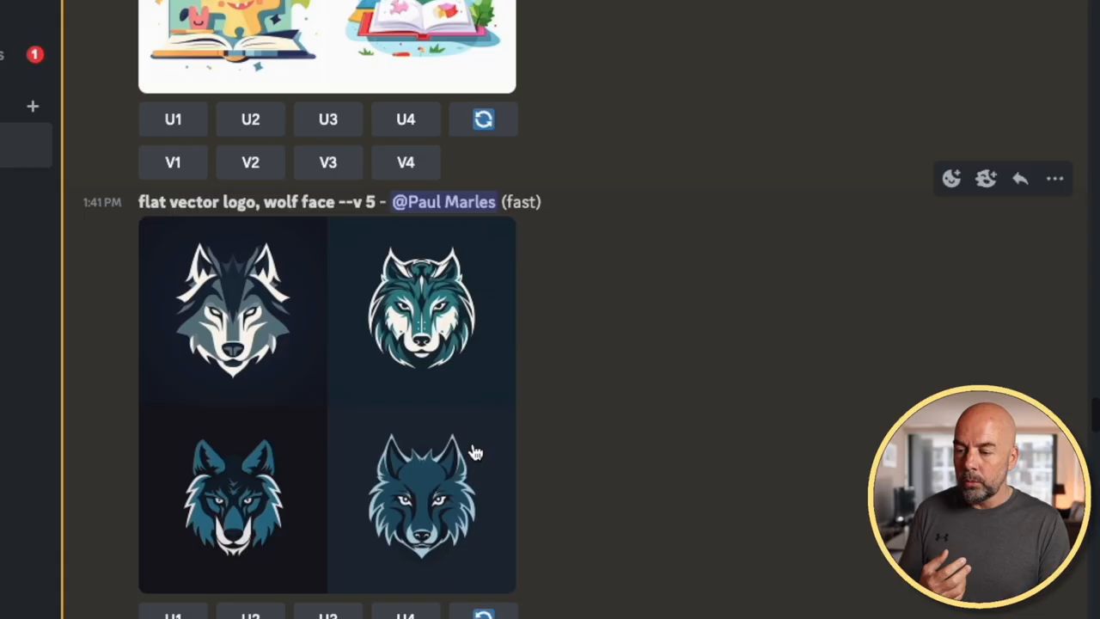
{"action": "scroll", "scroll_direction": "down", "scroll_amount": 3}
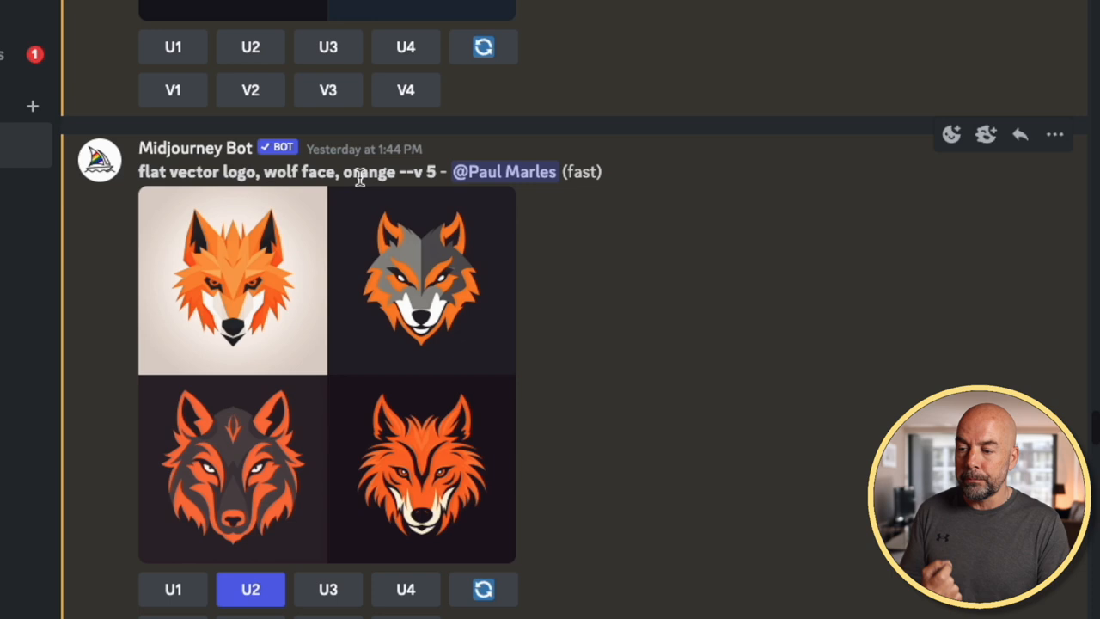
{"action": "scroll", "scroll_direction": "down", "scroll_amount": 3}
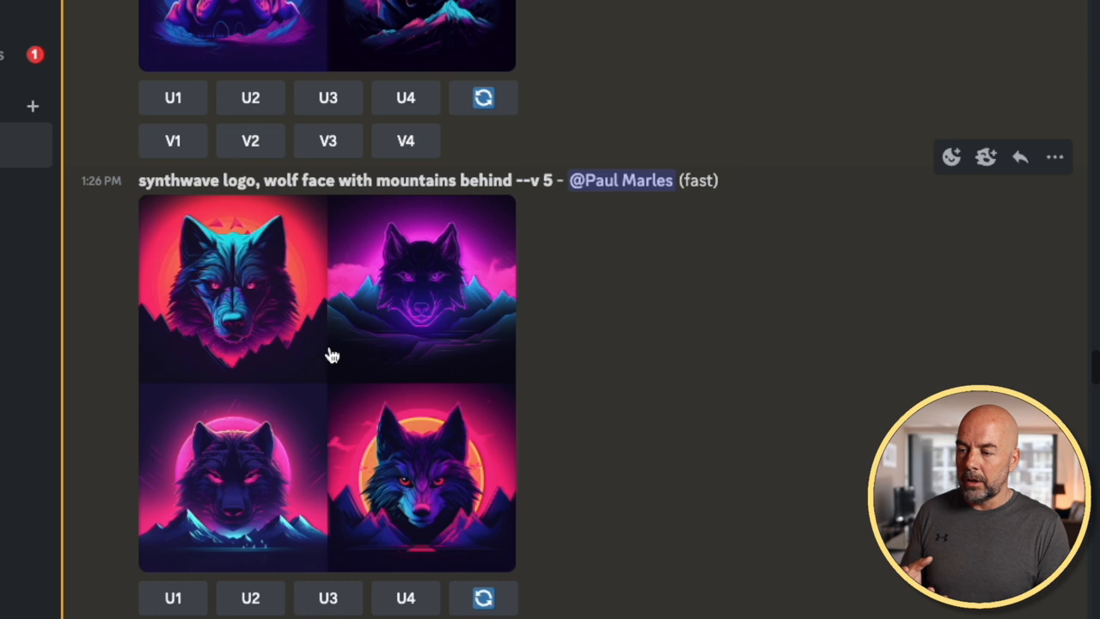
{"action": "mouse_move", "coordinate": [371, 181]}
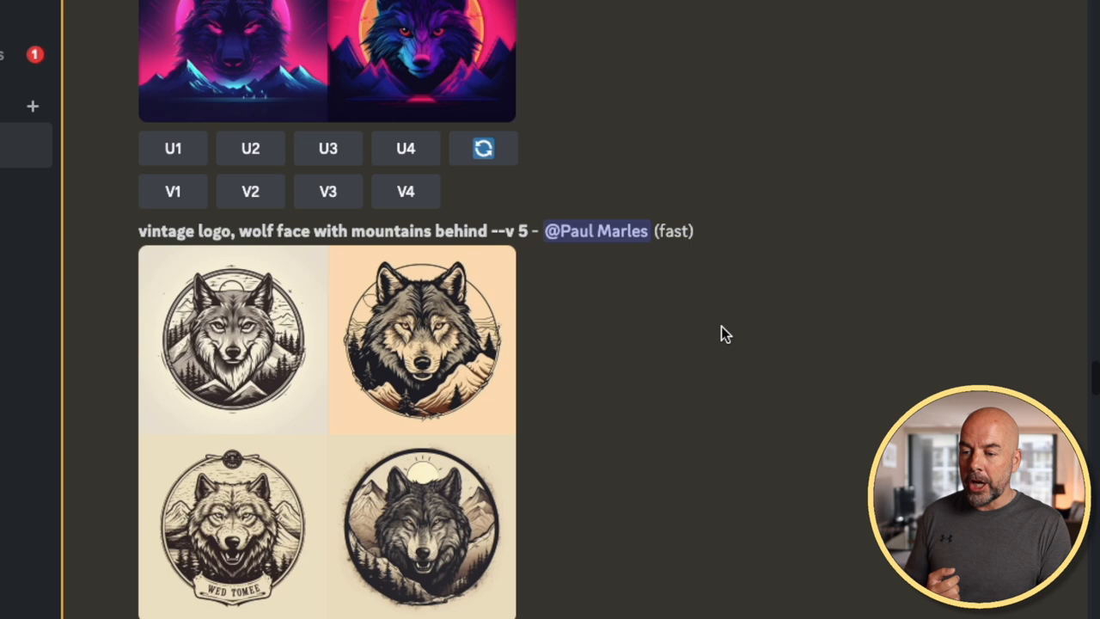
{"action": "scroll", "scroll_direction": "down", "scroll_amount": 3}
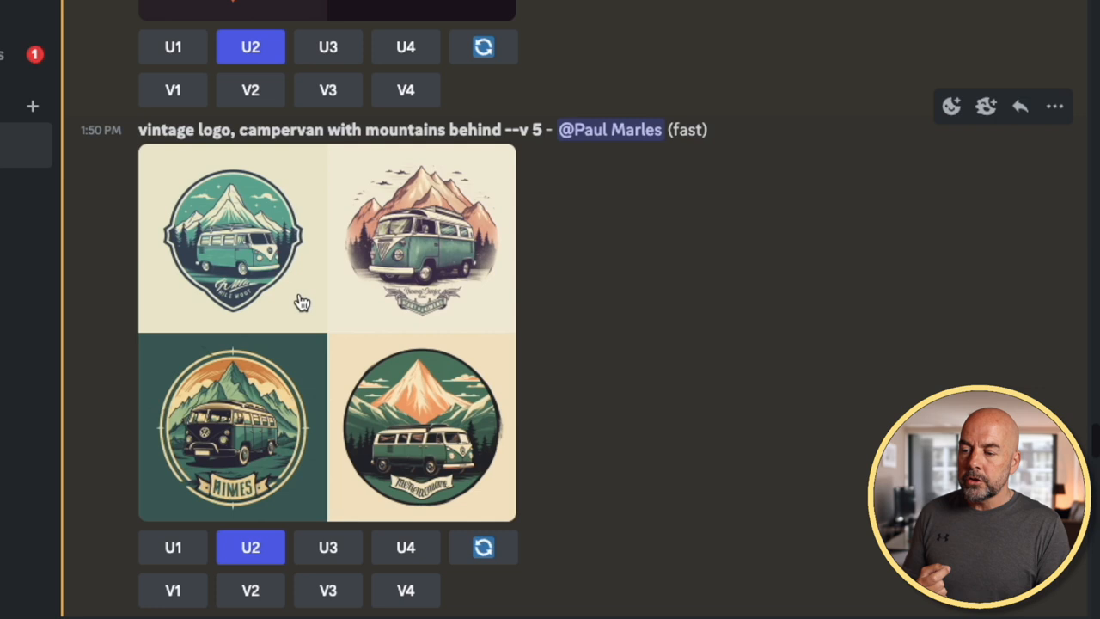
{"action": "mouse_move", "coordinate": [284, 152]}
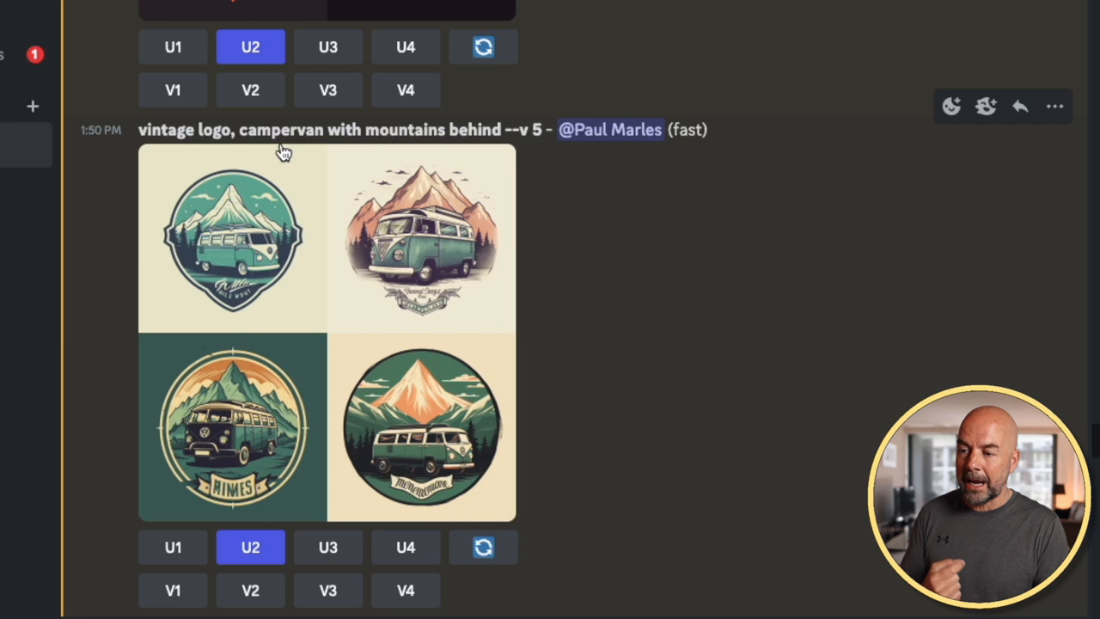
Enlarge the vintage campervan logo grid and inspect it to choose the logo.
{"action": "left_click", "coordinate": [232, 237]}
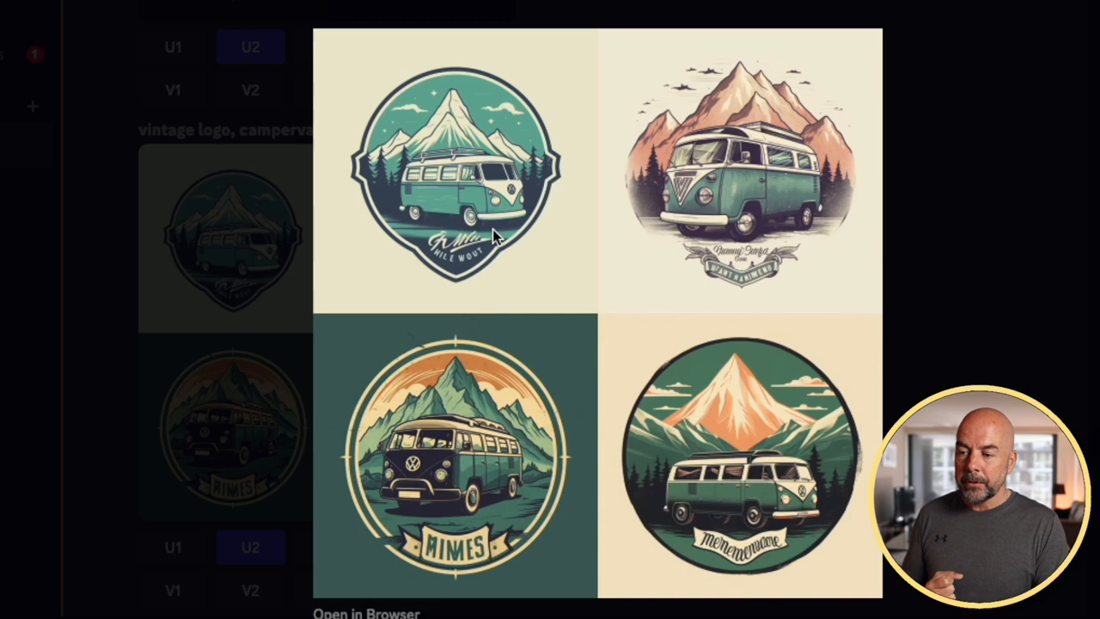
{"action": "mouse_move", "coordinate": [622, 381]}
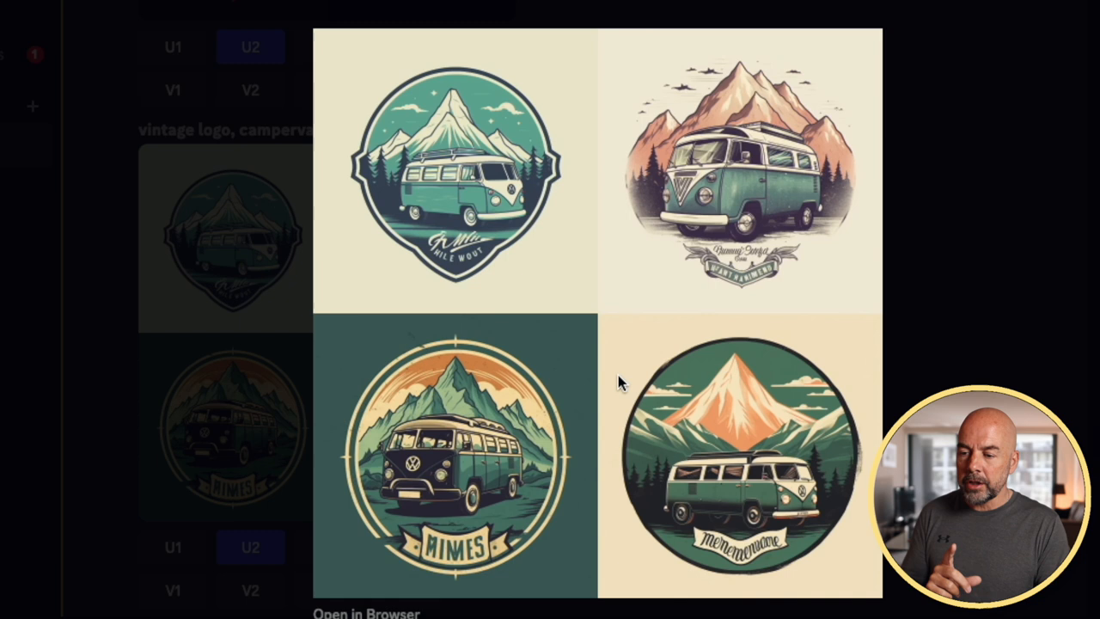
{"action": "mouse_move", "coordinate": [440, 489]}
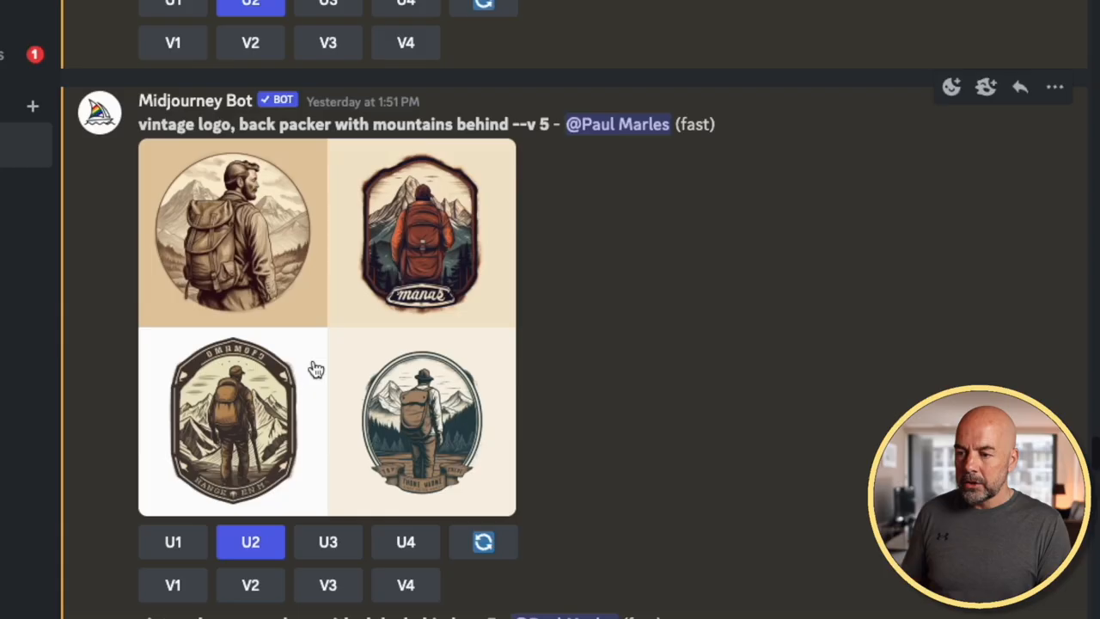
{"action": "mouse_move", "coordinate": [309, 153]}
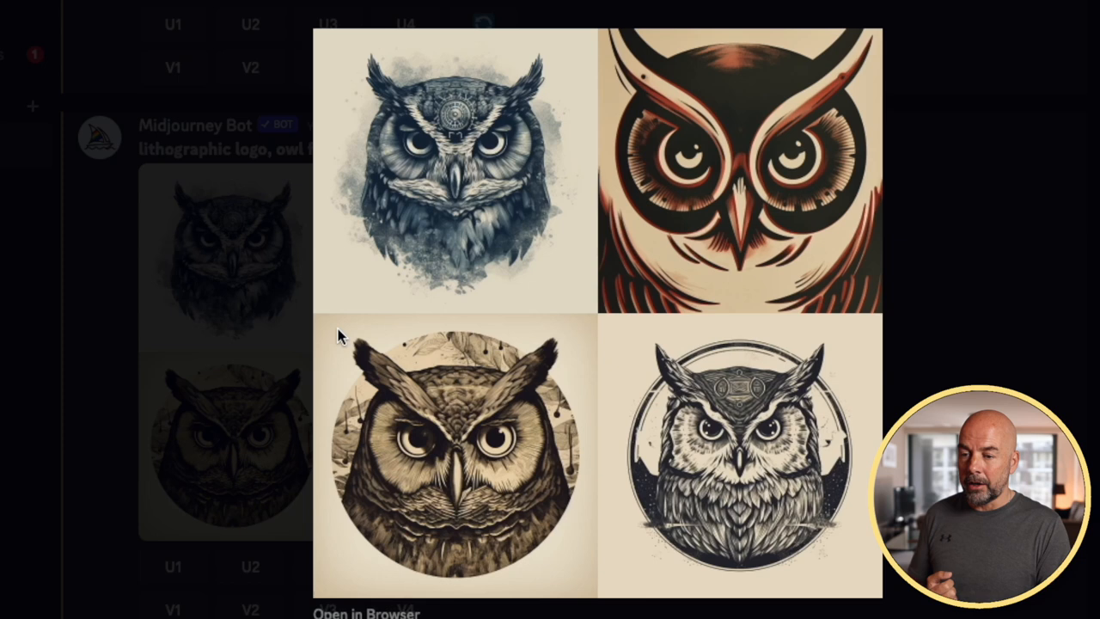
{"action": "scroll", "scroll_direction": "down", "scroll_amount": 3}
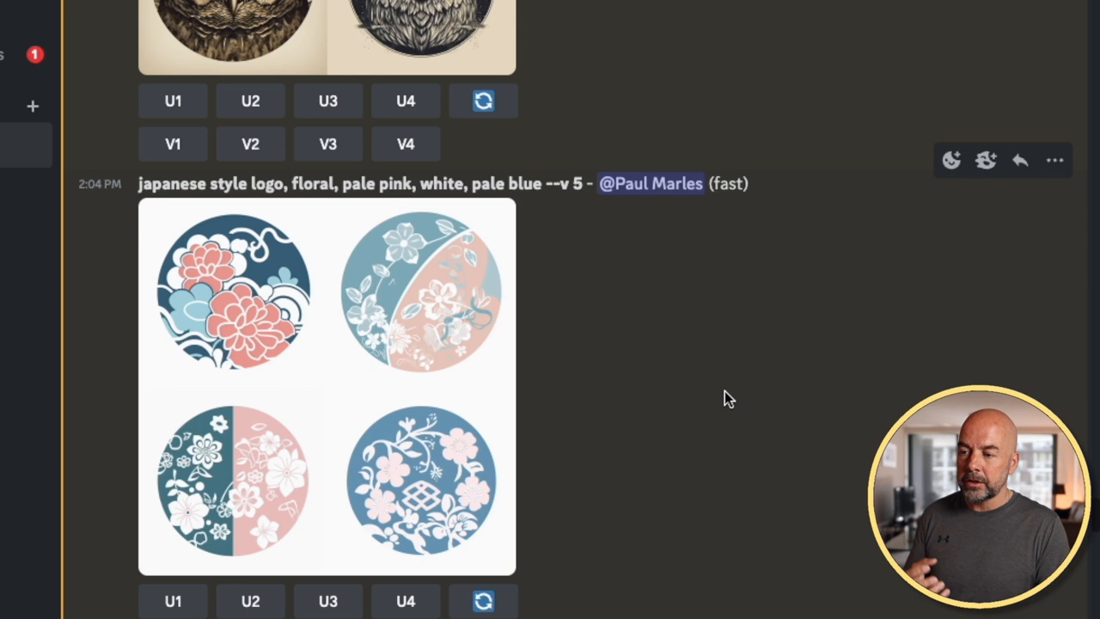
{"action": "mouse_move", "coordinate": [340, 414]}
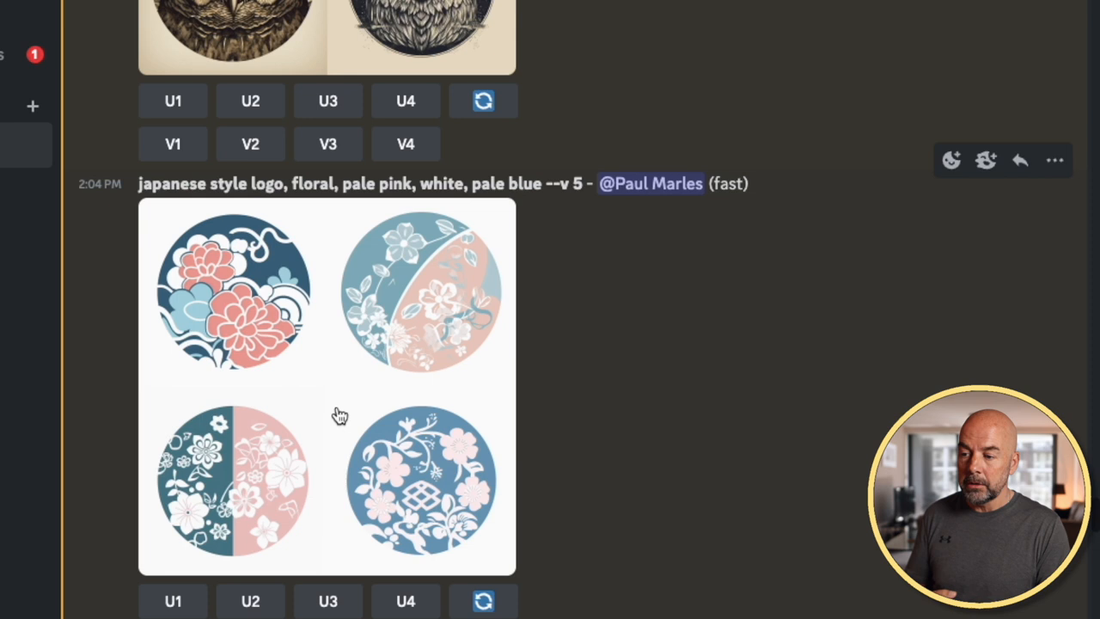
{"action": "scroll", "scroll_direction": "down", "scroll_amount": 3}
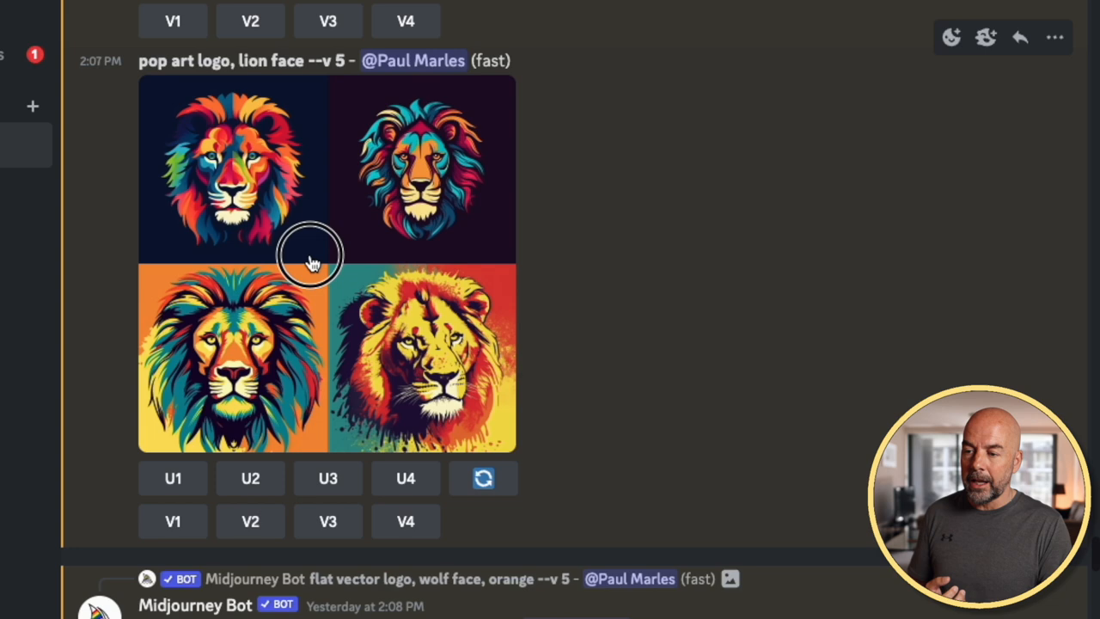
{"action": "scroll", "scroll_direction": "up", "scroll_amount": 3}
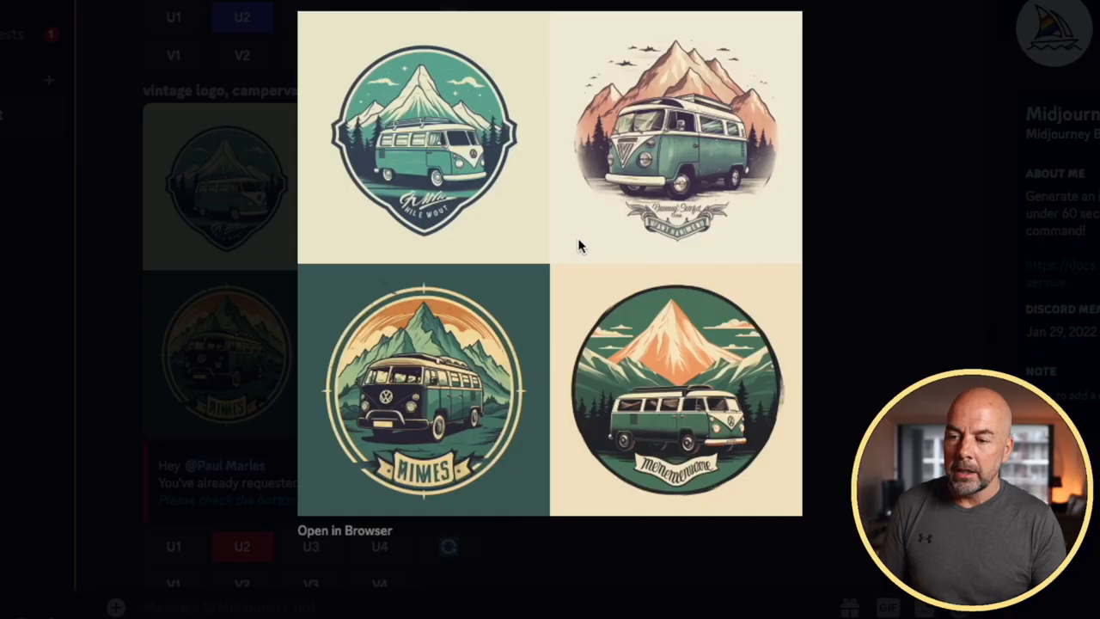
{"action": "left_click", "coordinate": [581, 244]}
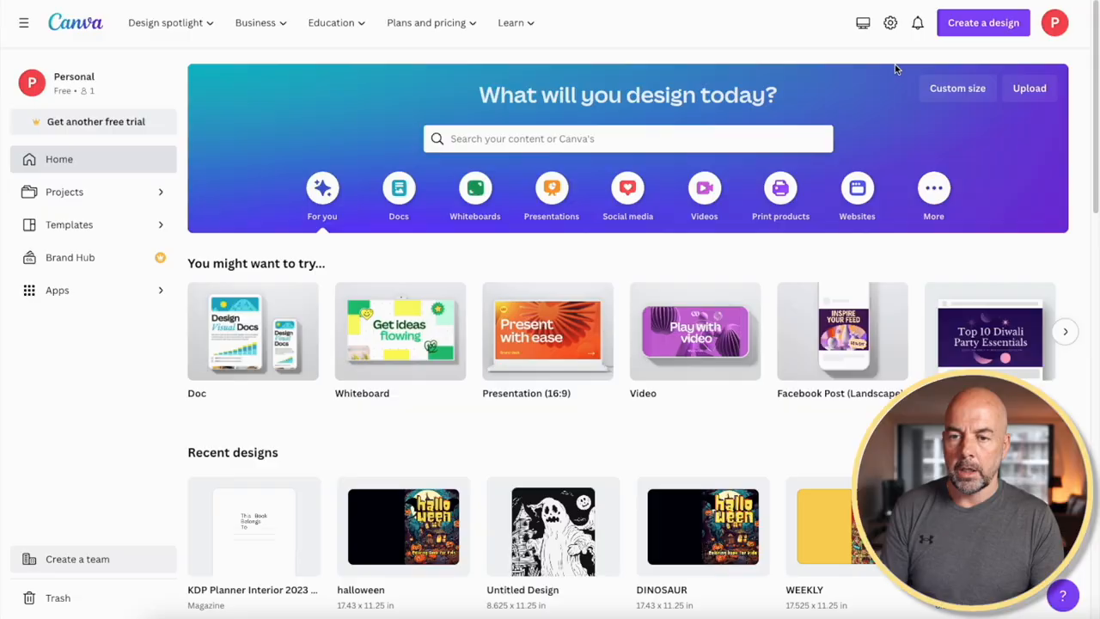
Start a new Canva design with a custom size, ready to enter the width.
{"action": "left_click", "coordinate": [983, 23]}
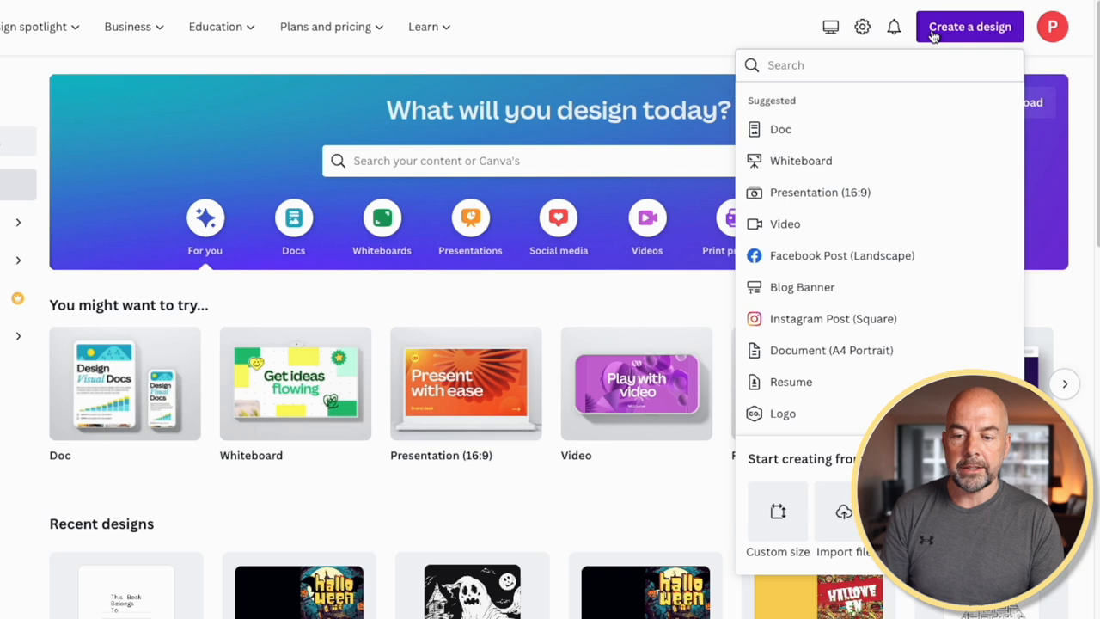
{"action": "left_click", "coordinate": [777, 522]}
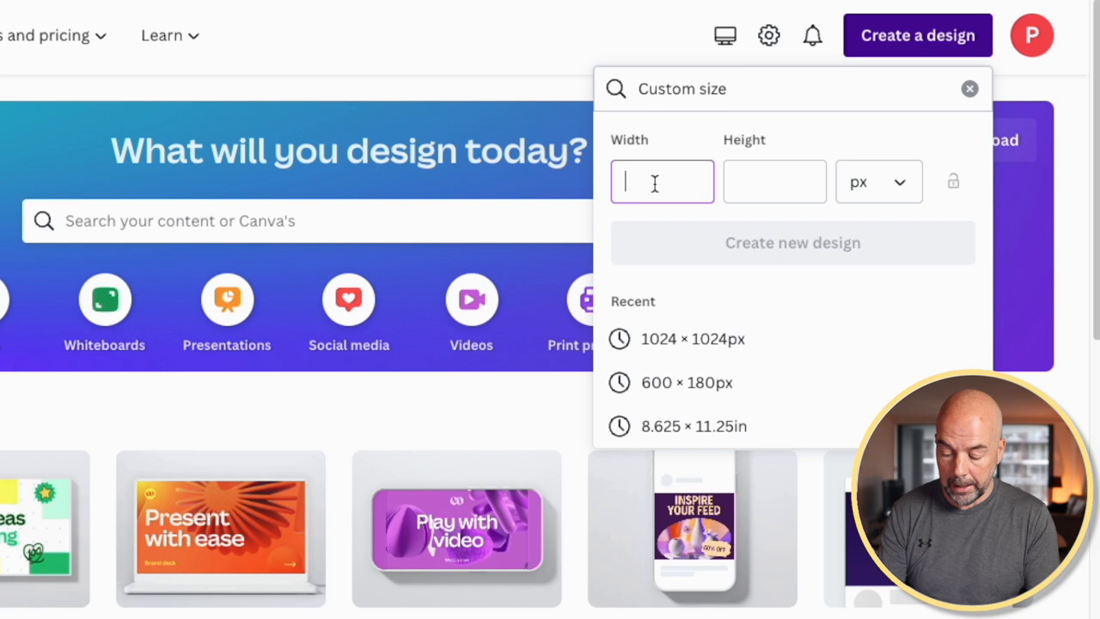
{"action": "left_click", "coordinate": [692, 339]}
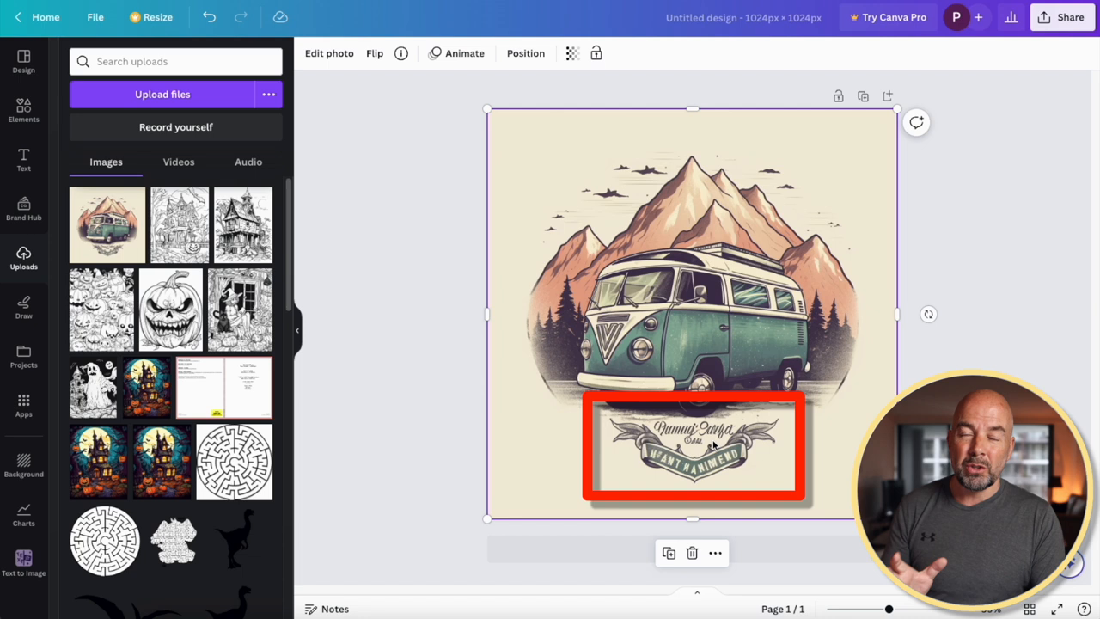
Add a rounded square from Elements and stretch it over the logo's bottom banner.
{"action": "left_click", "coordinate": [24, 110]}
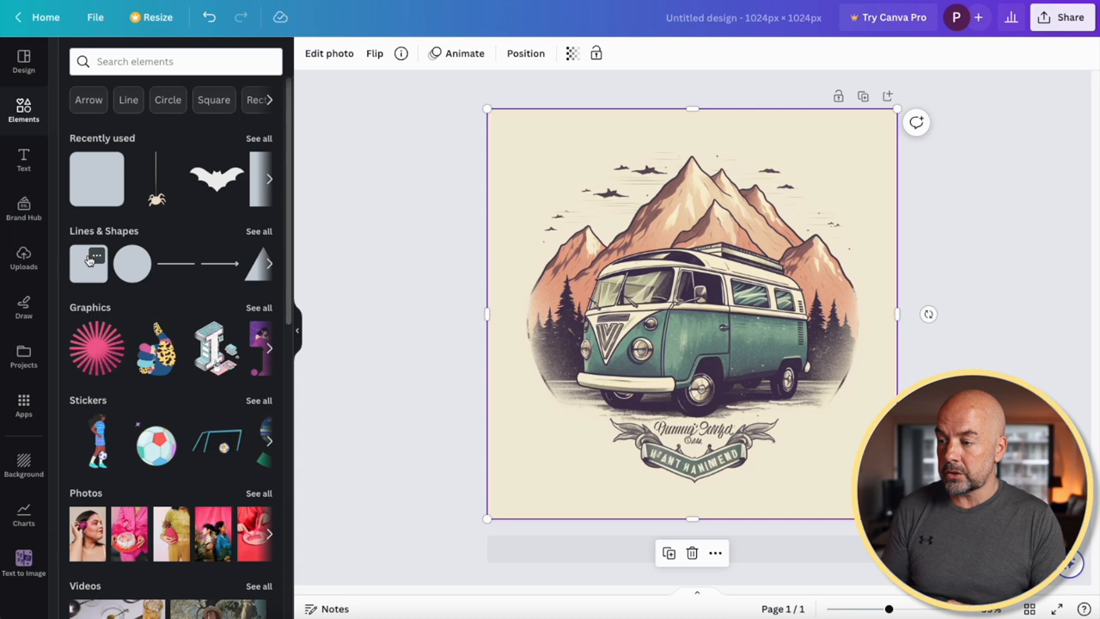
{"action": "left_click", "coordinate": [87, 263]}
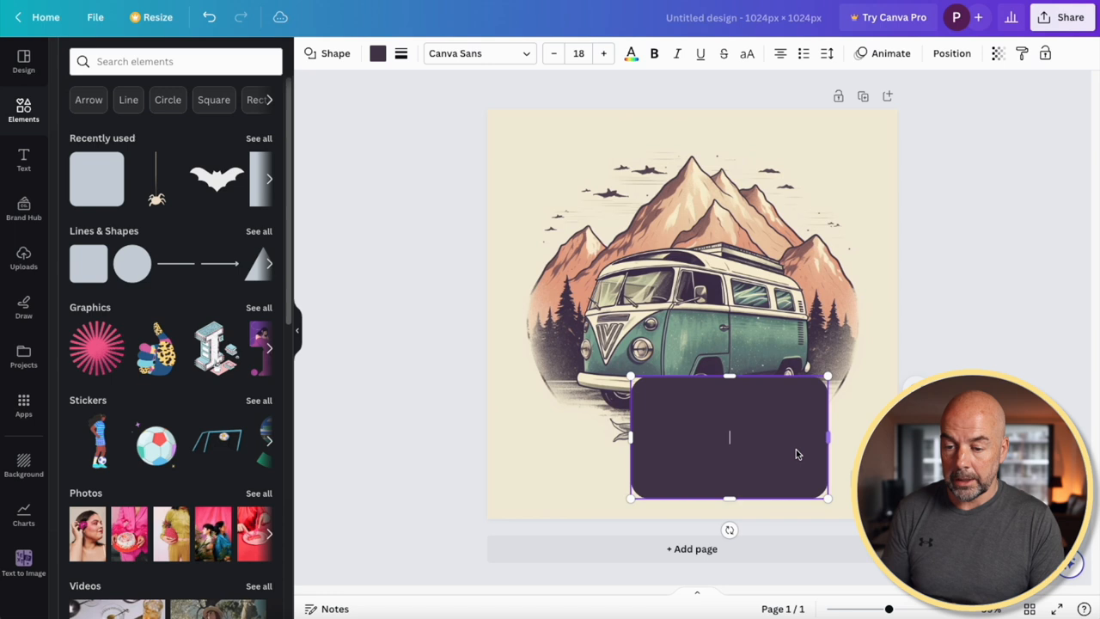
{"action": "left_click_drag", "start_coordinate": [729, 437], "coordinate": [697, 455]}
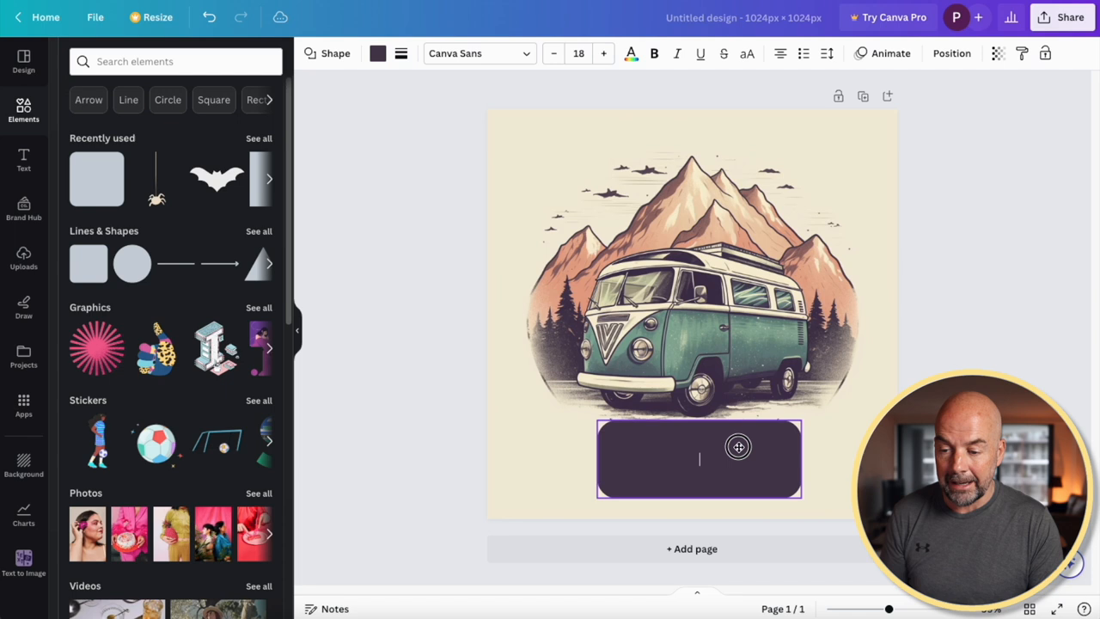
{"action": "left_click", "coordinate": [696, 454]}
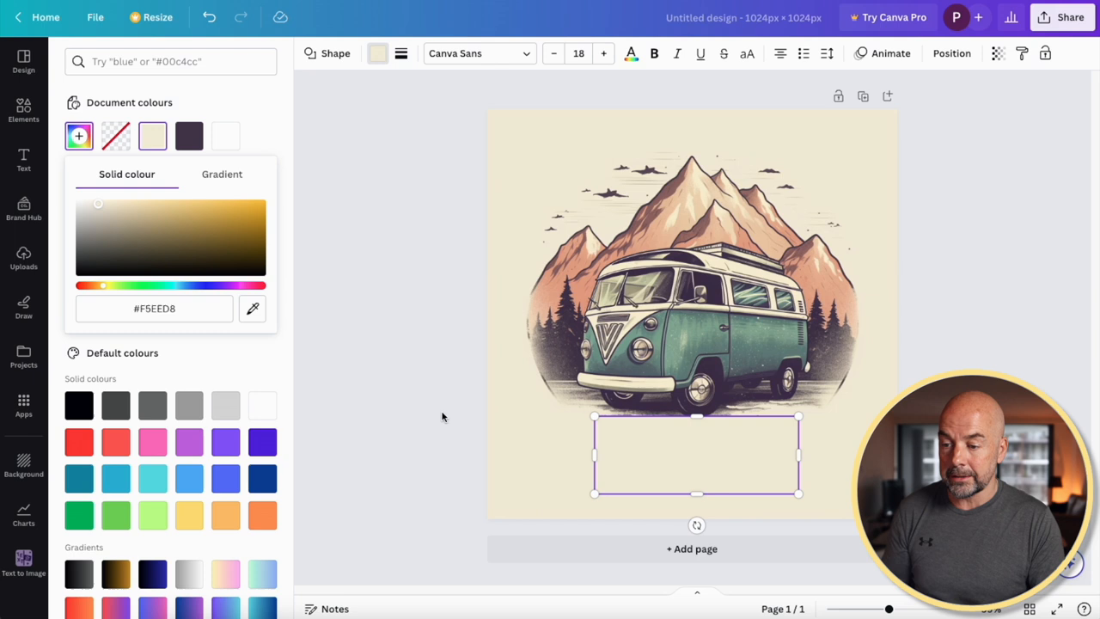
Leave the shape filled with the cream background colour #F5EED8 and deselect it.
{"action": "left_click", "coordinate": [24, 110]}
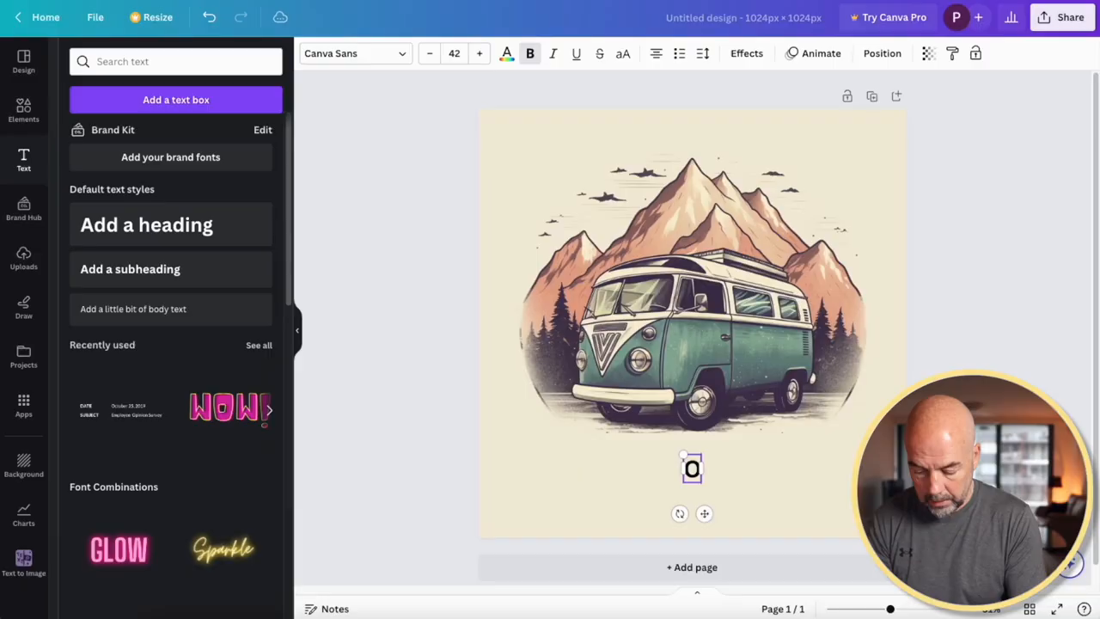
Caption the logo 'Outdoor Press' in the Feeling Passionate script font.
{"action": "type", "text": "Outdoor Pr"}
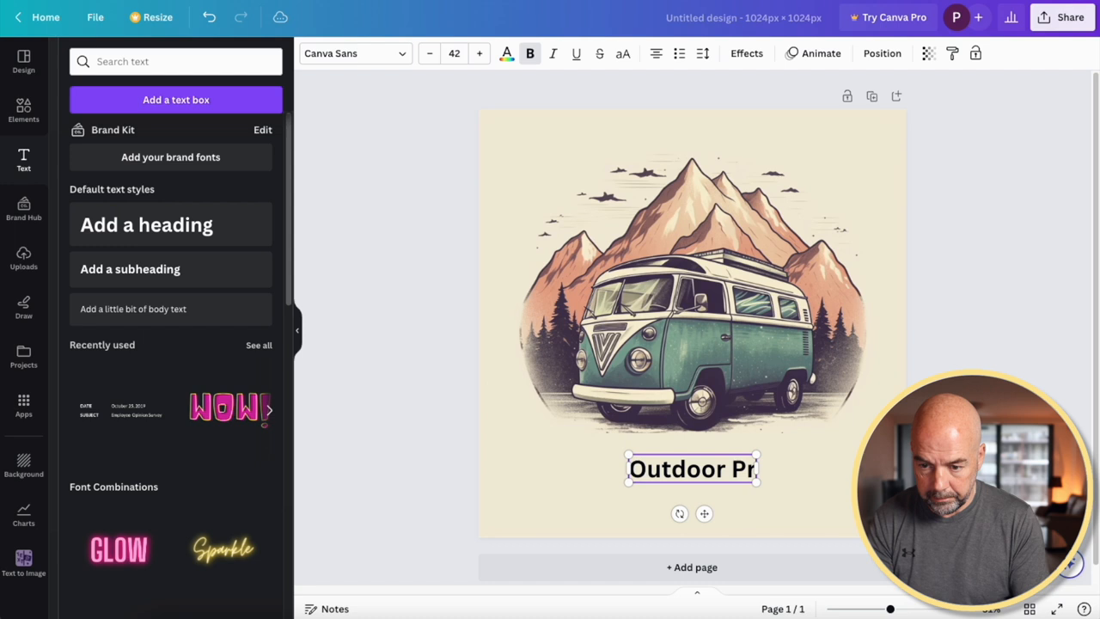
{"action": "left_click", "coordinate": [352, 53]}
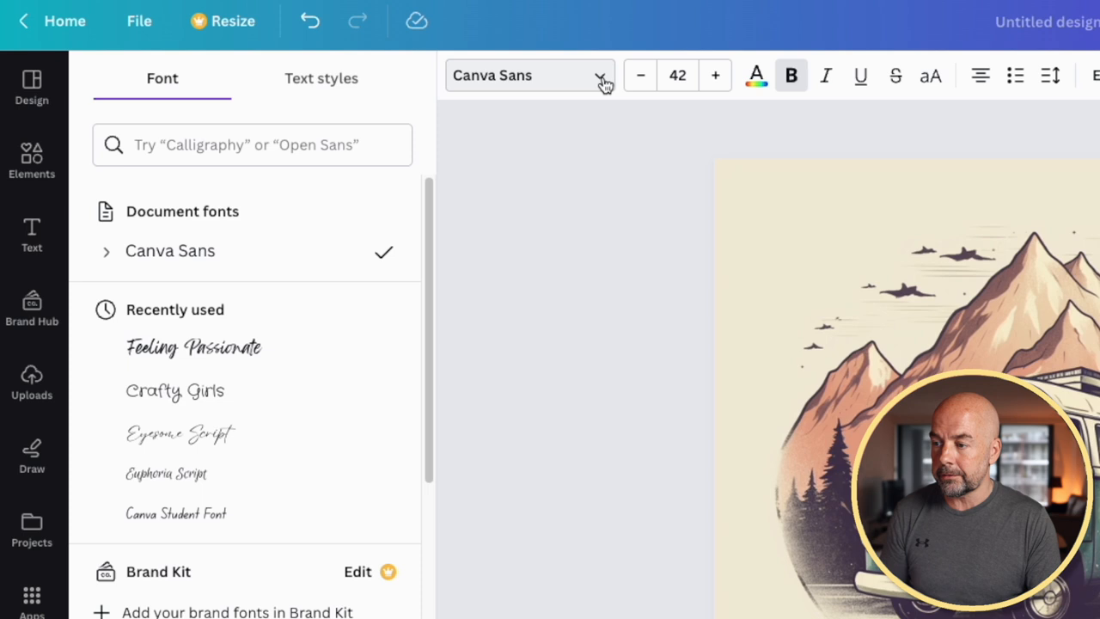
{"action": "left_click", "coordinate": [192, 347]}
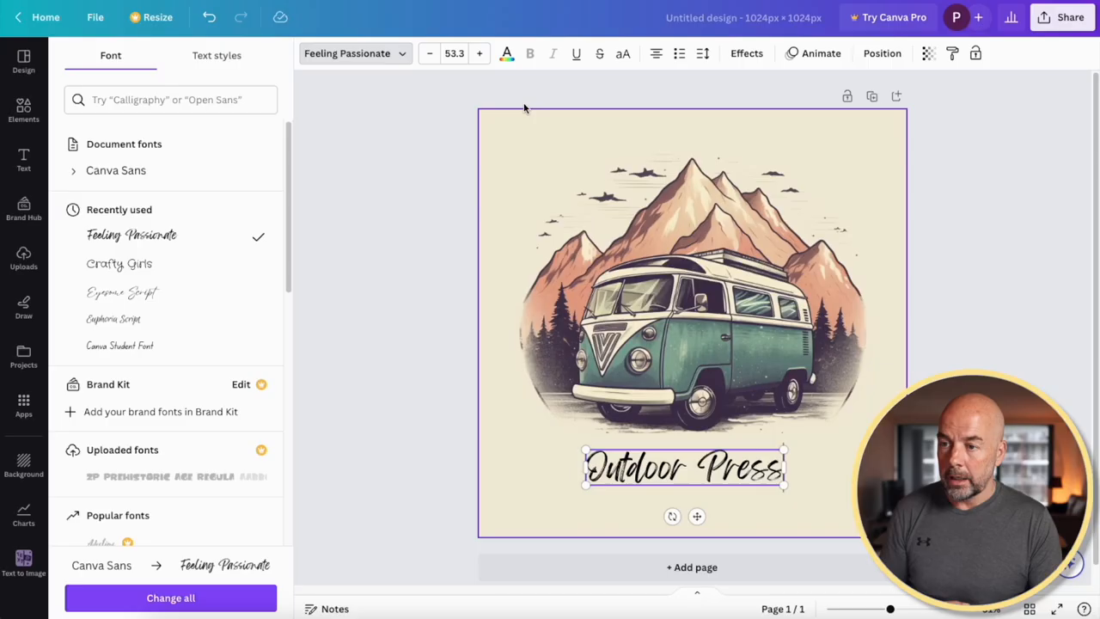
{"action": "left_click", "coordinate": [505, 54]}
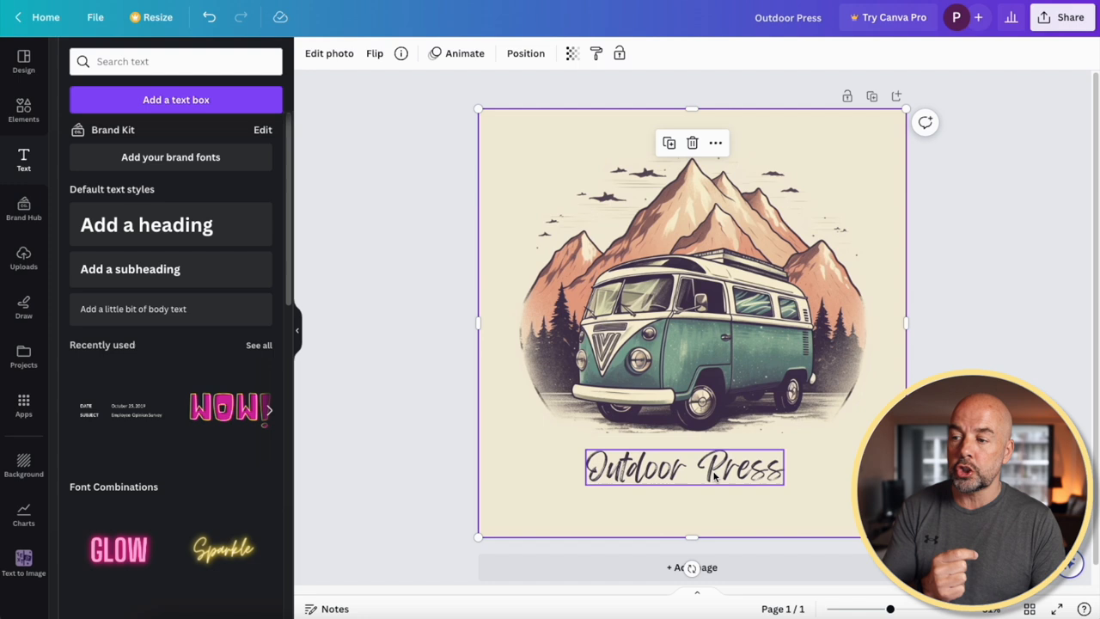
Rename the untitled design to Outdoor Press from the top bar.
{"action": "left_click", "coordinate": [746, 52]}
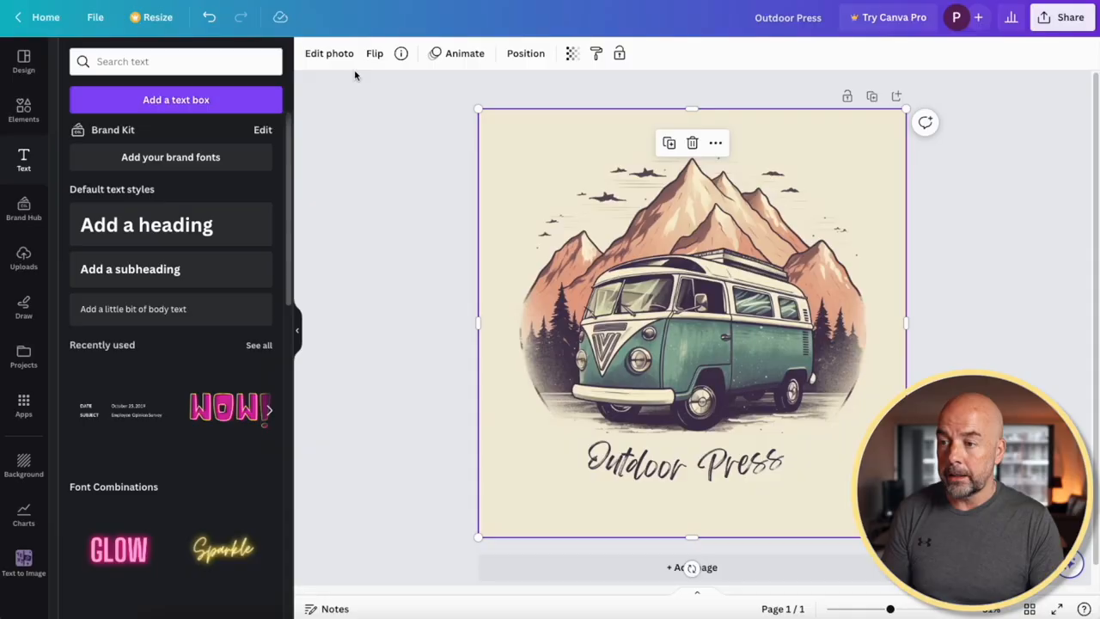
Apply the Nimbus photo filter to the logo, adjust its intensity, and go to Share.
{"action": "left_click", "coordinate": [330, 53]}
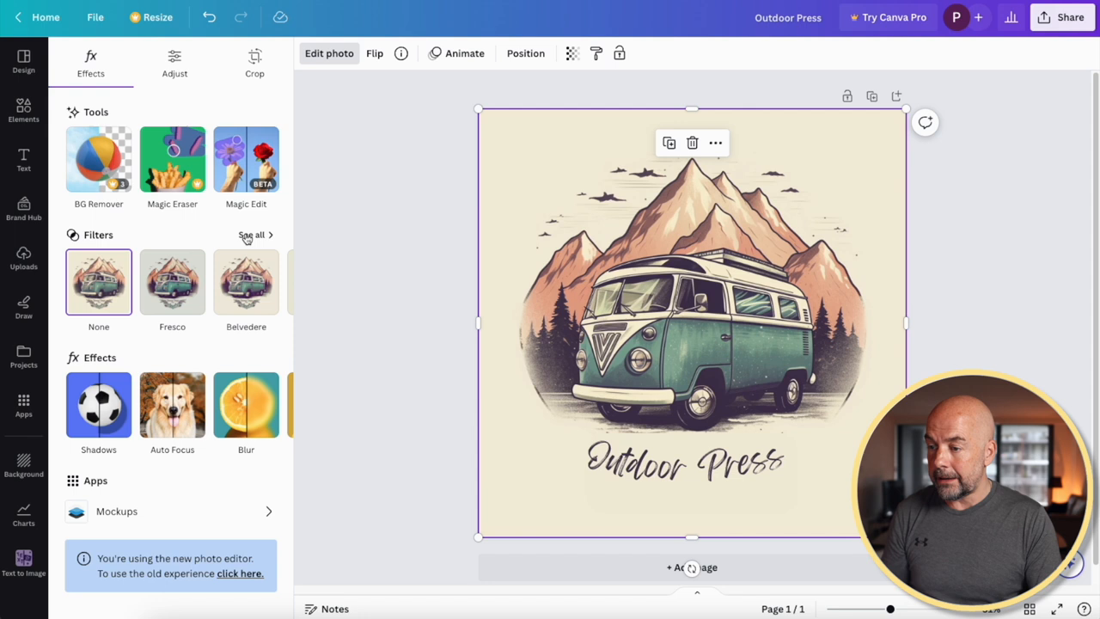
{"action": "left_click", "coordinate": [251, 233]}
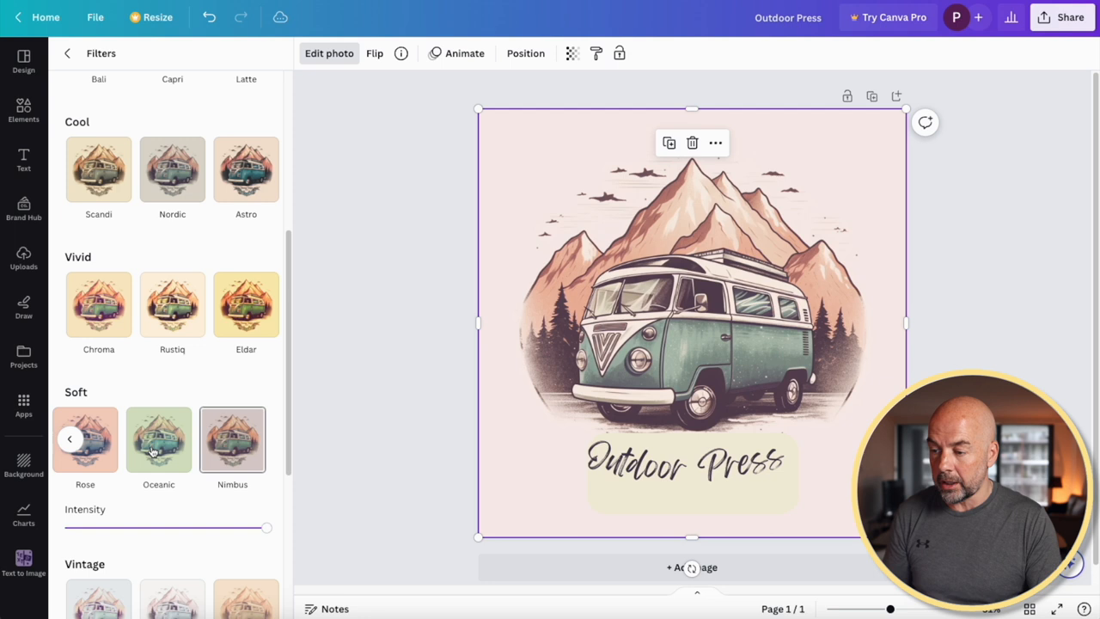
{"action": "left_click", "coordinate": [232, 440]}
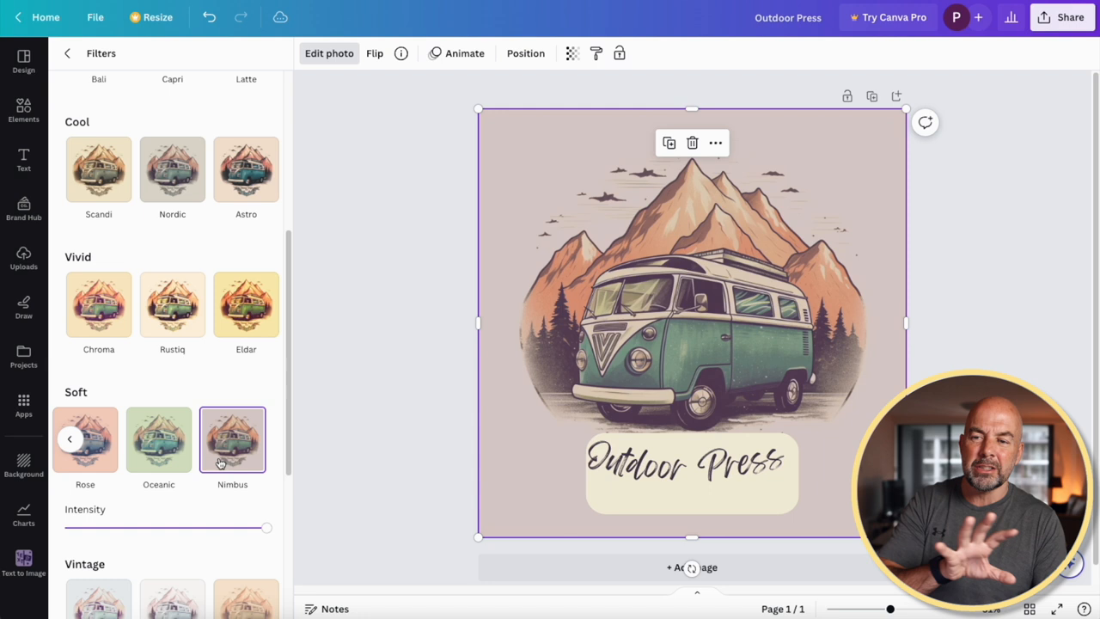
{"action": "left_click", "coordinate": [691, 473]}
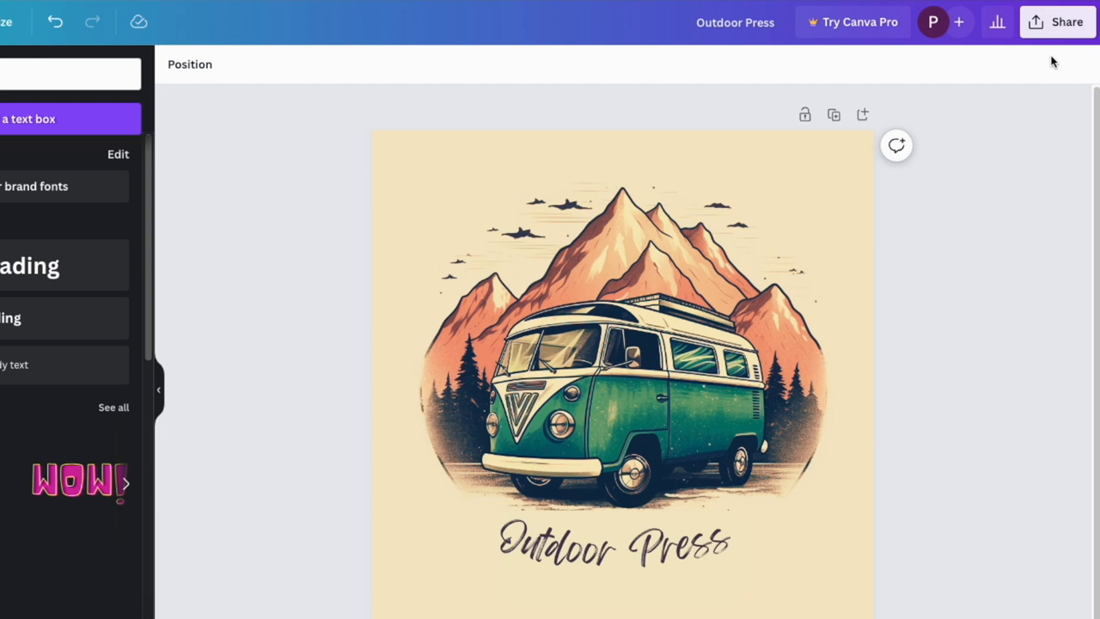
{"action": "left_click", "coordinate": [1057, 20]}
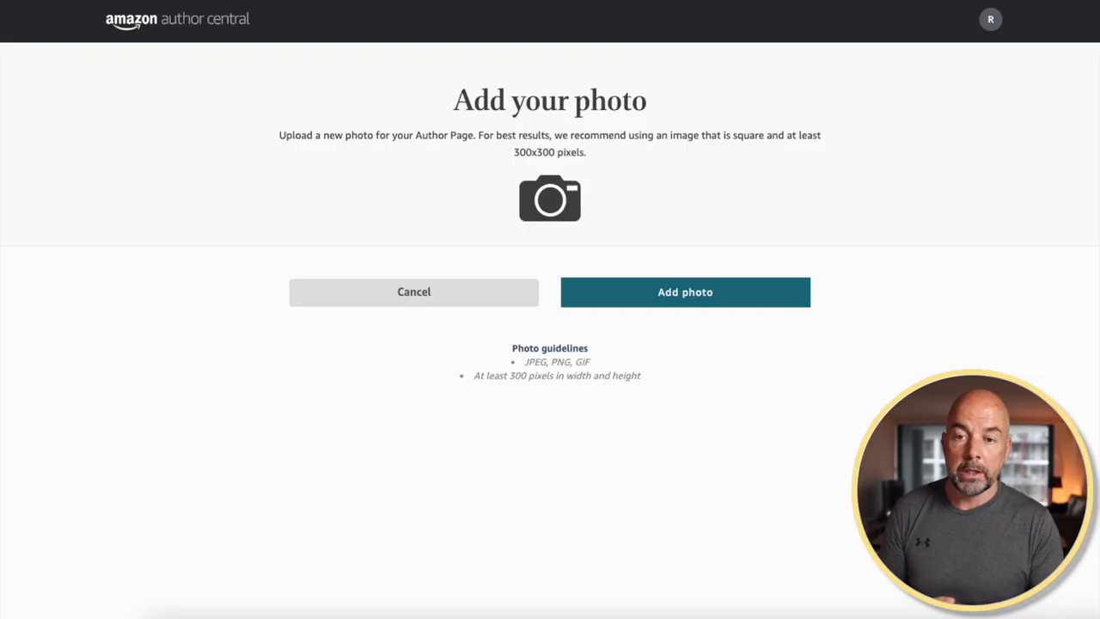
Add the downloaded Outdoor Press logo as the Author Central author page photo.
{"action": "left_click", "coordinate": [684, 292]}
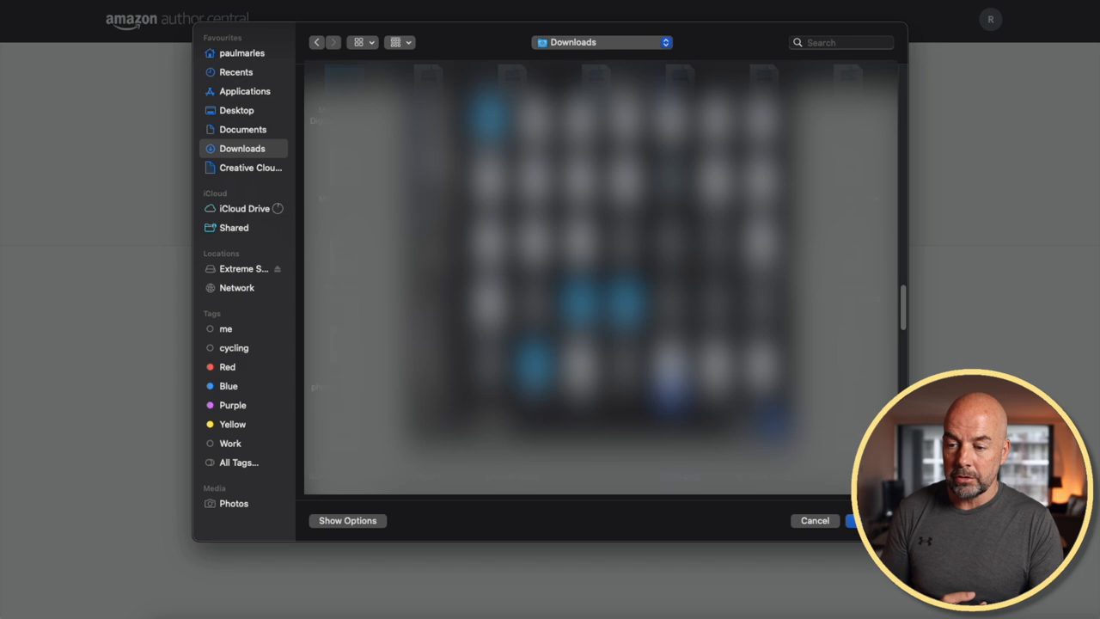
{"action": "left_click", "coordinate": [856, 519]}
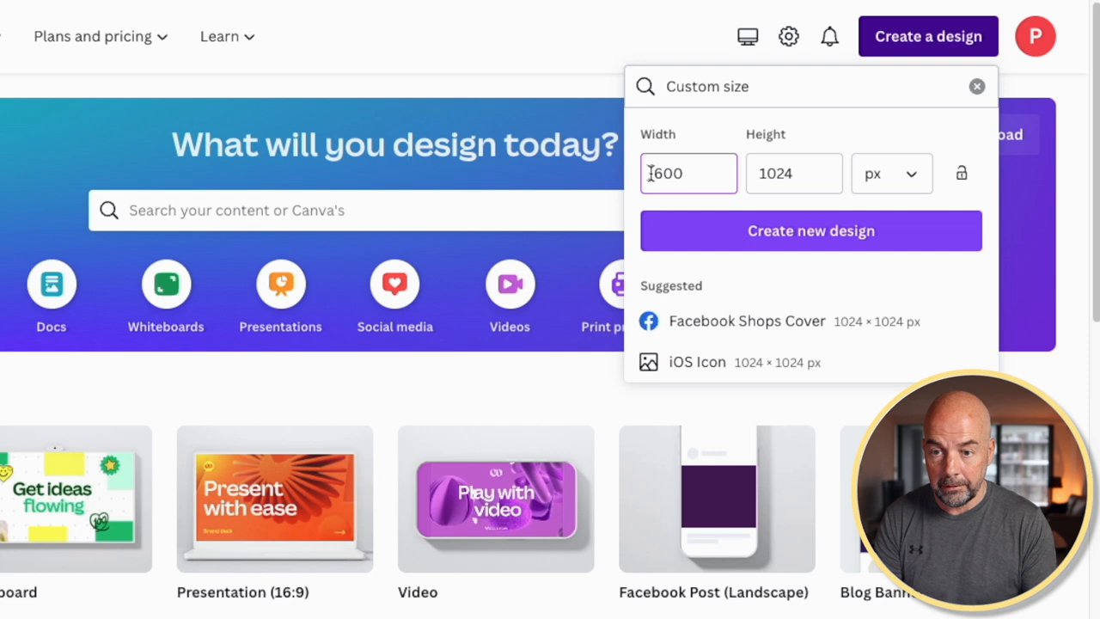
Create the new blank 600 × 180 px custom-size banner design.
{"action": "left_click", "coordinate": [809, 231]}
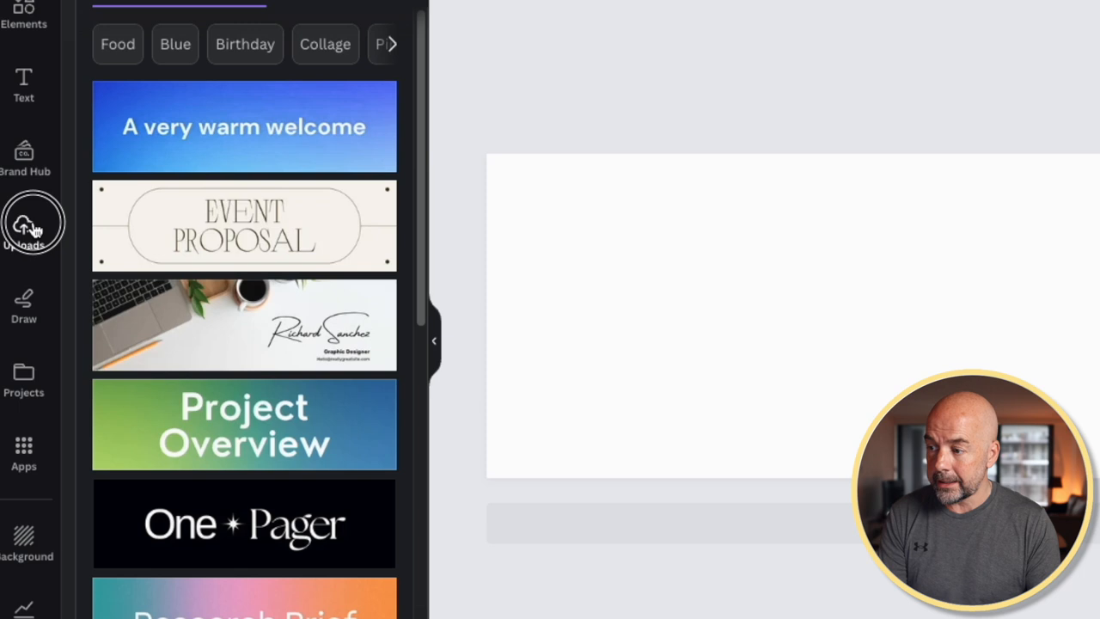
Place the uploaded logo on the banner and send the dark navy rectangle behind it.
{"action": "left_click", "coordinate": [33, 223]}
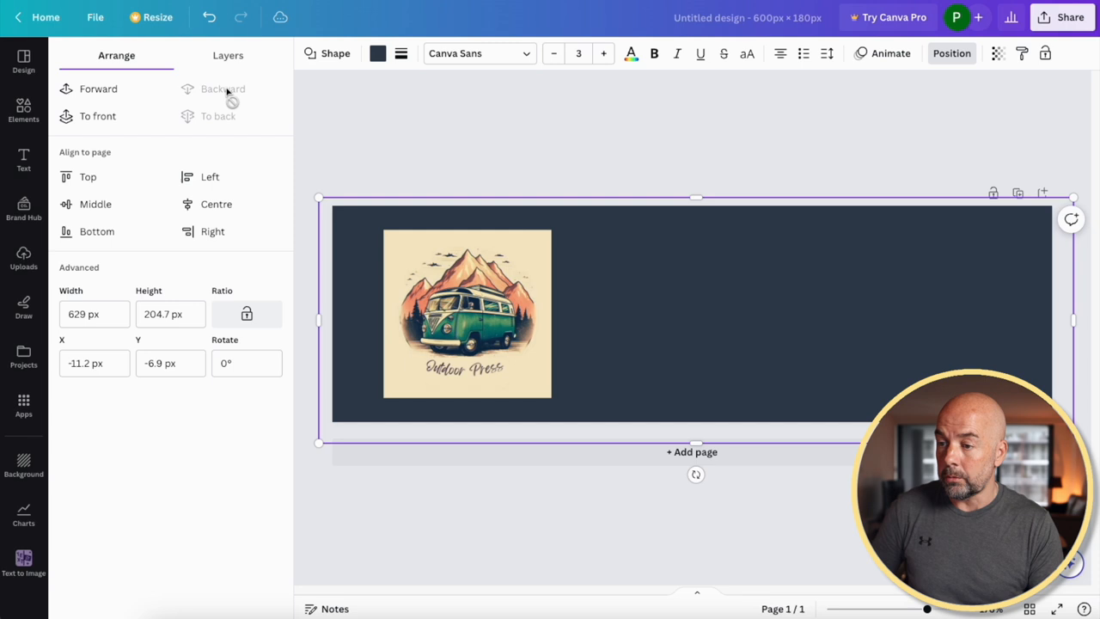
{"action": "left_click", "coordinate": [378, 53]}
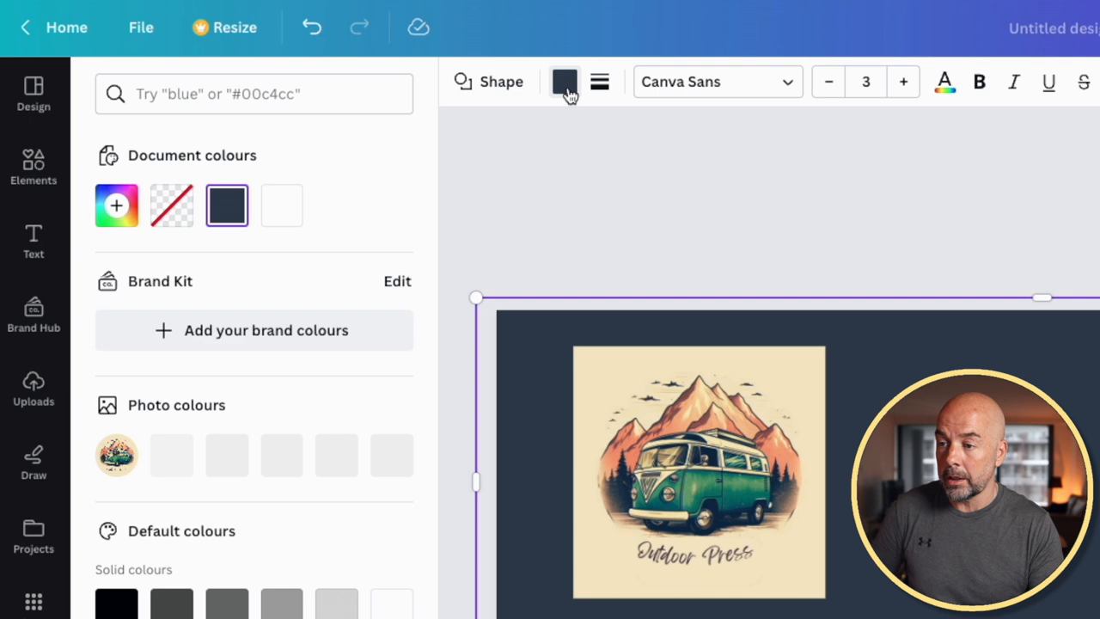